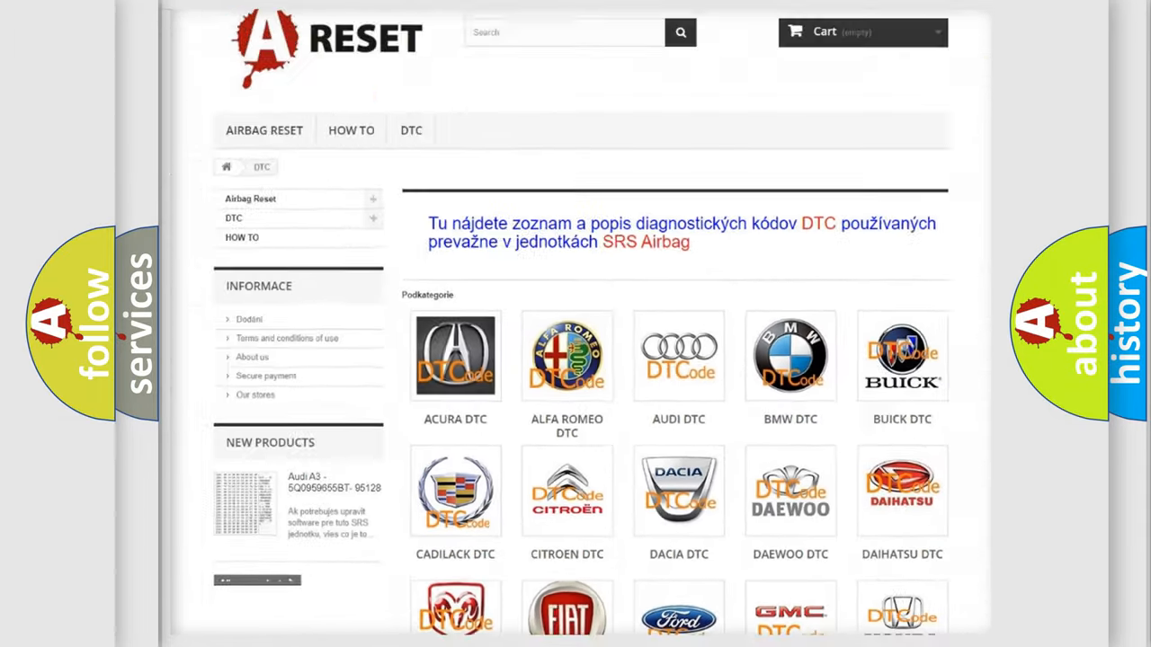
scroll(down, 3)
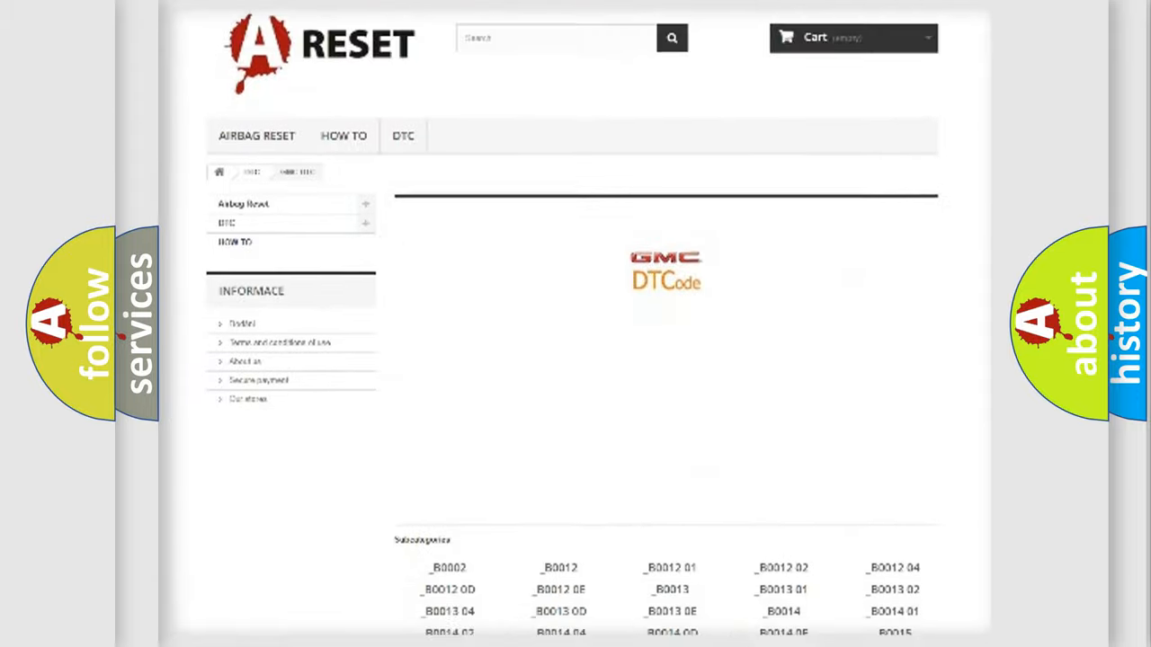
scroll(down, 3)
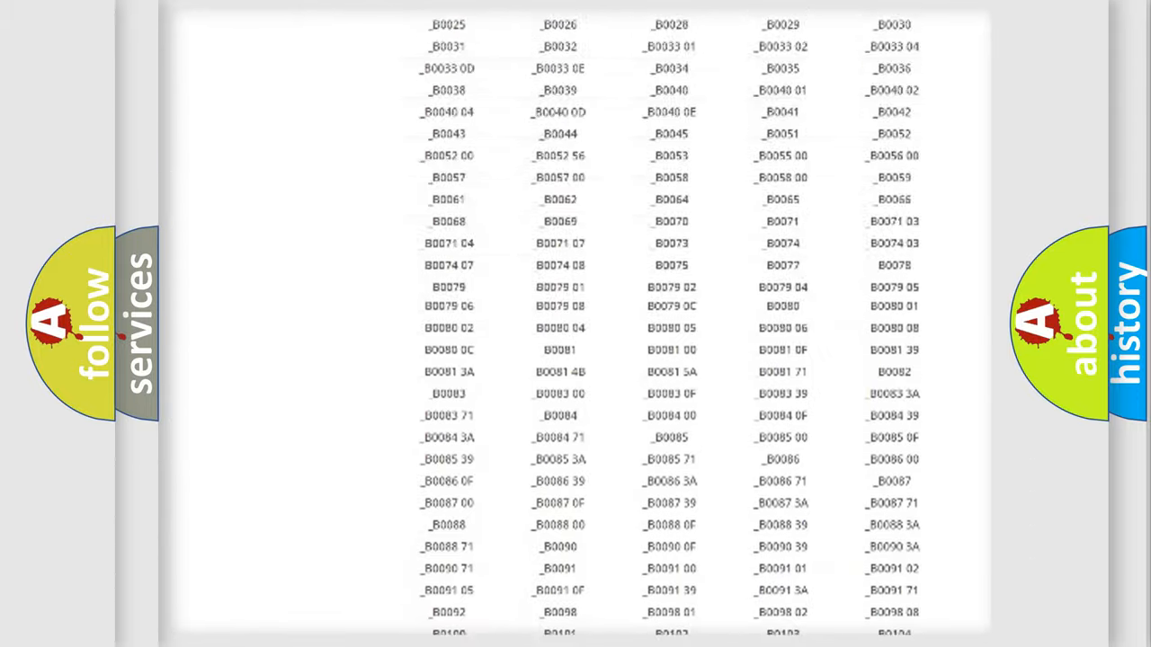
scroll(up, 3)
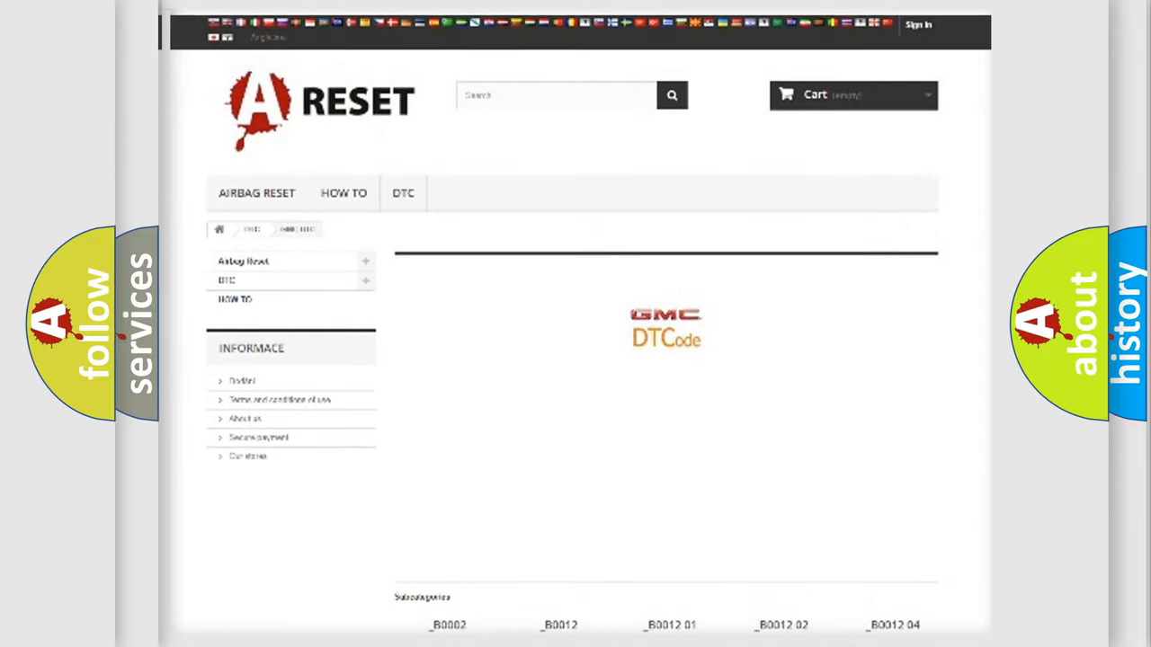